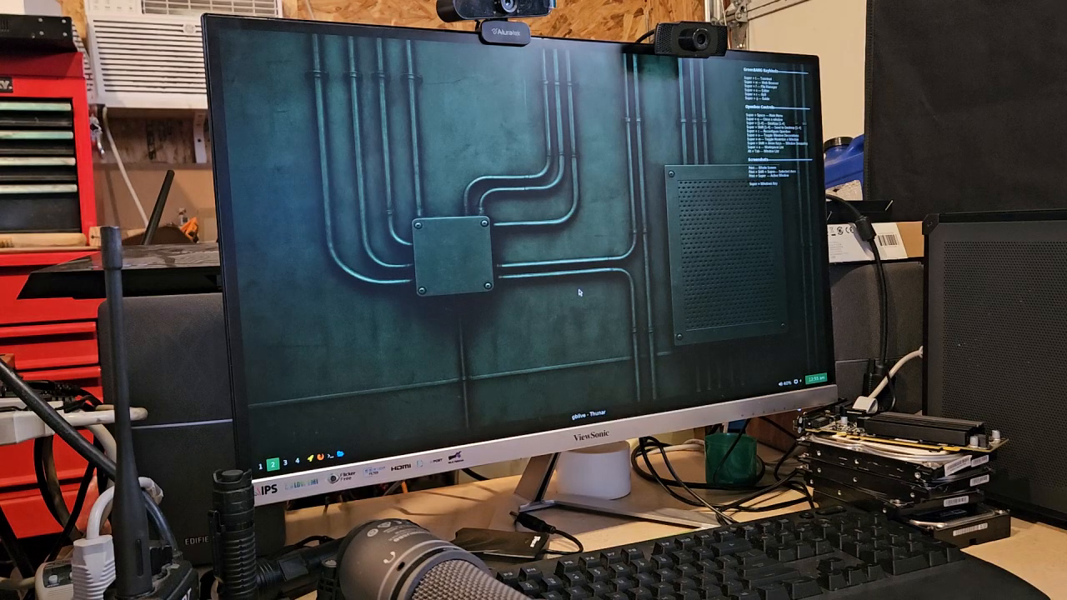
mouse_move(608, 400)
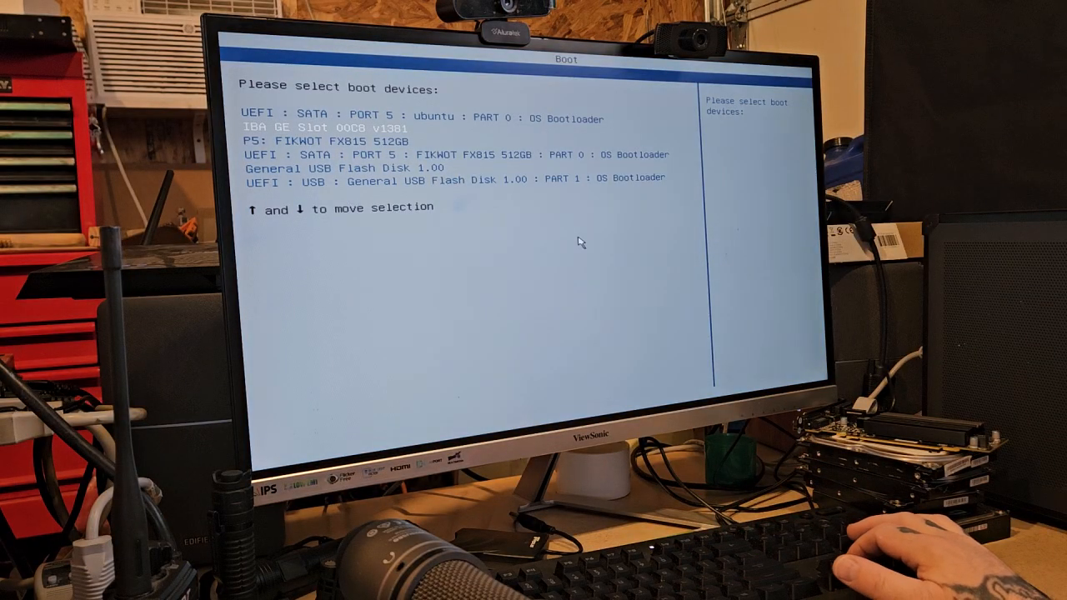
Highlight the 'UEFI : USB : General USB Flash Disk 1.00 : PART 1 : OS Bootloader' entry
key(down)
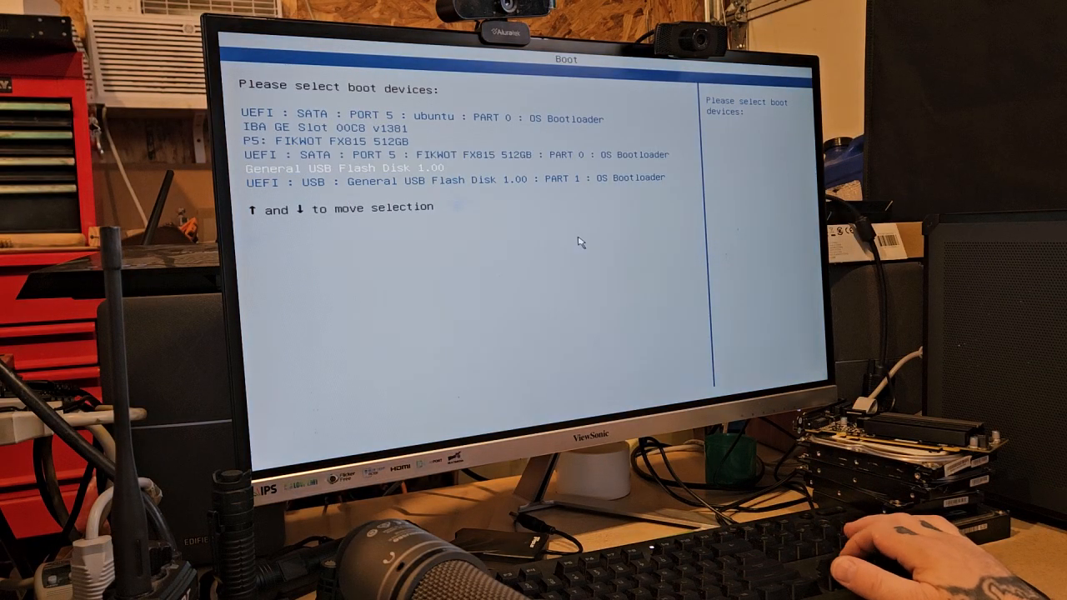
key(Down)
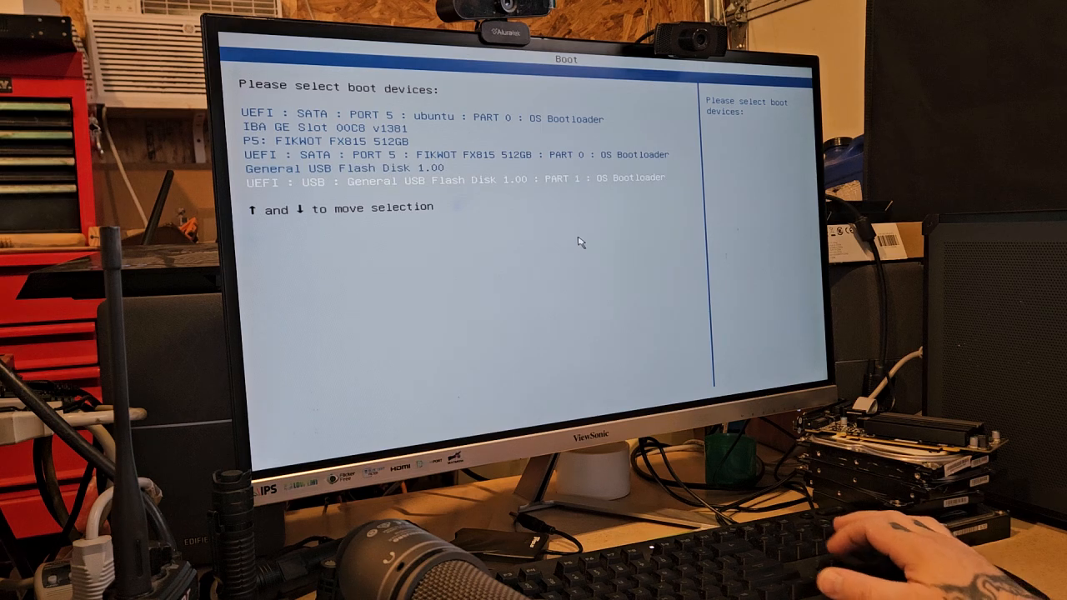